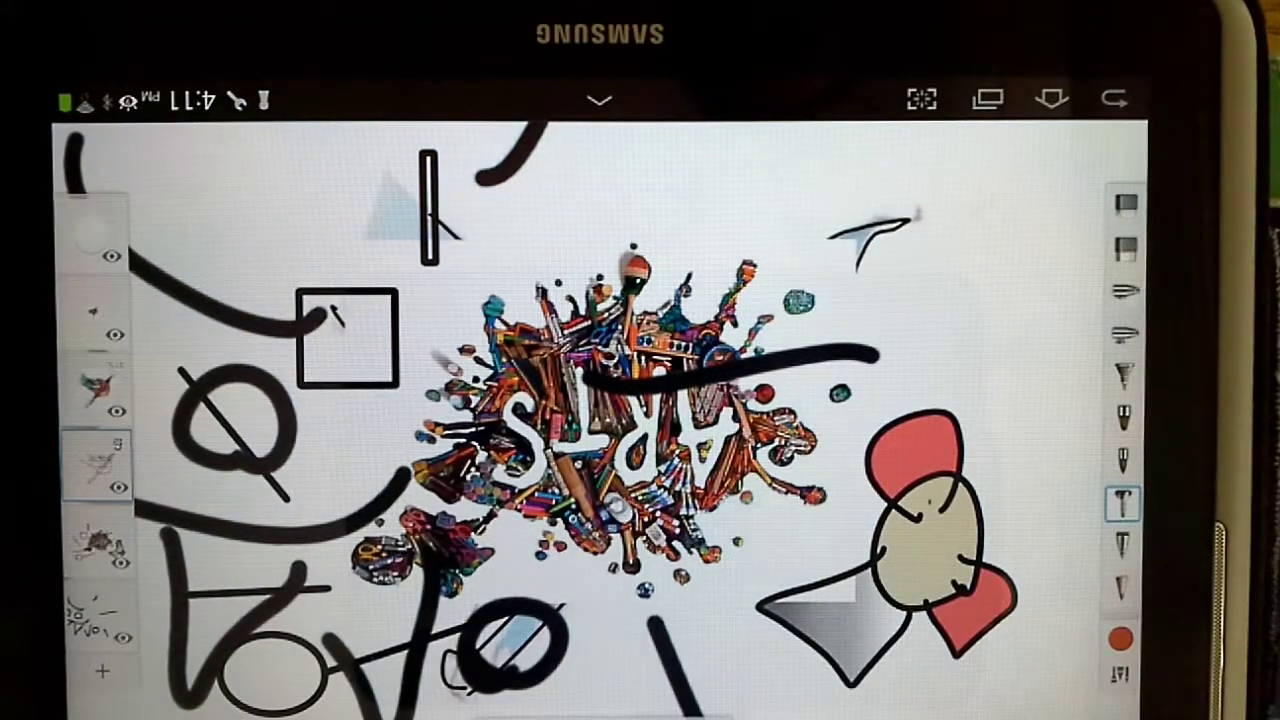
Step: Open SketchBook Pro's main menu showing Gallery, New Sketch and Preferences
{"action": "left_click", "coordinate": [596, 98]}
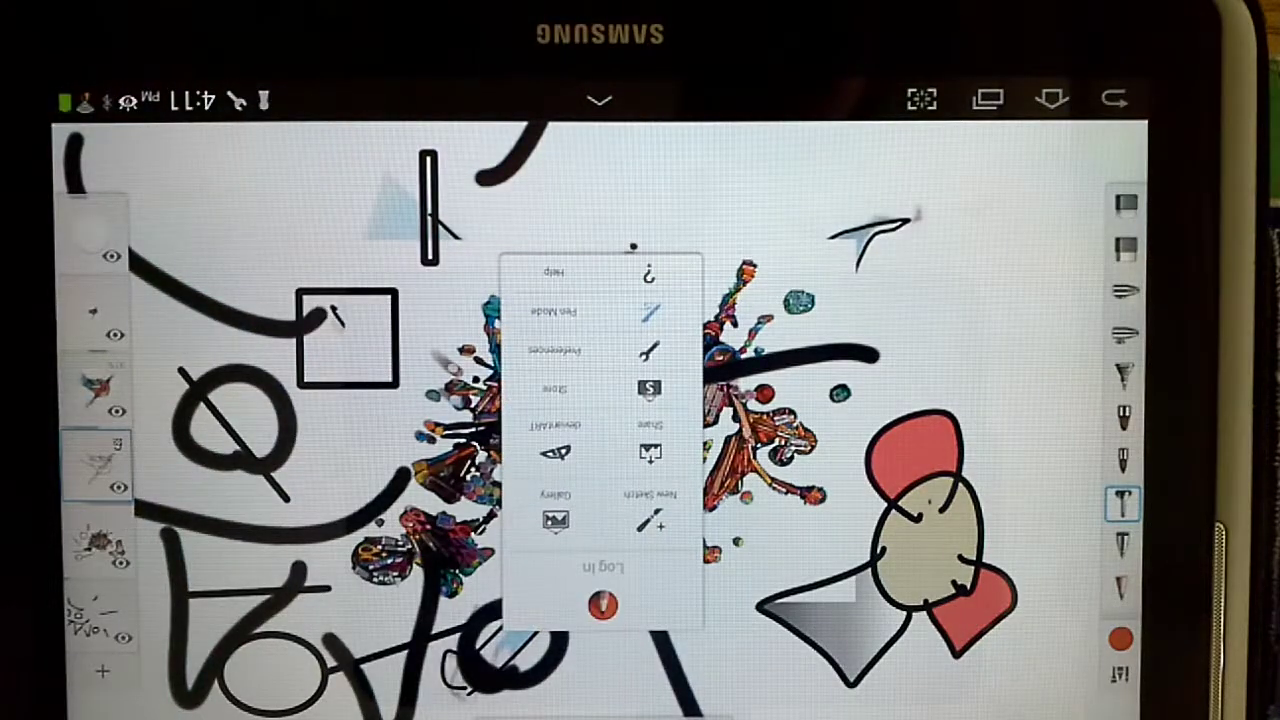